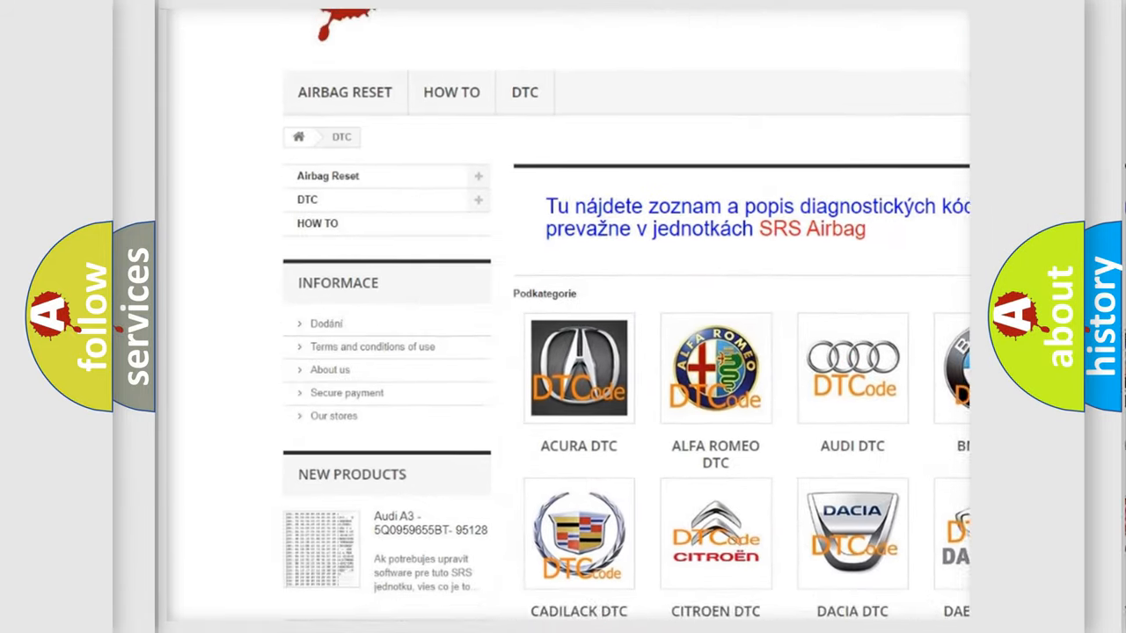
pyautogui.scroll(-3)
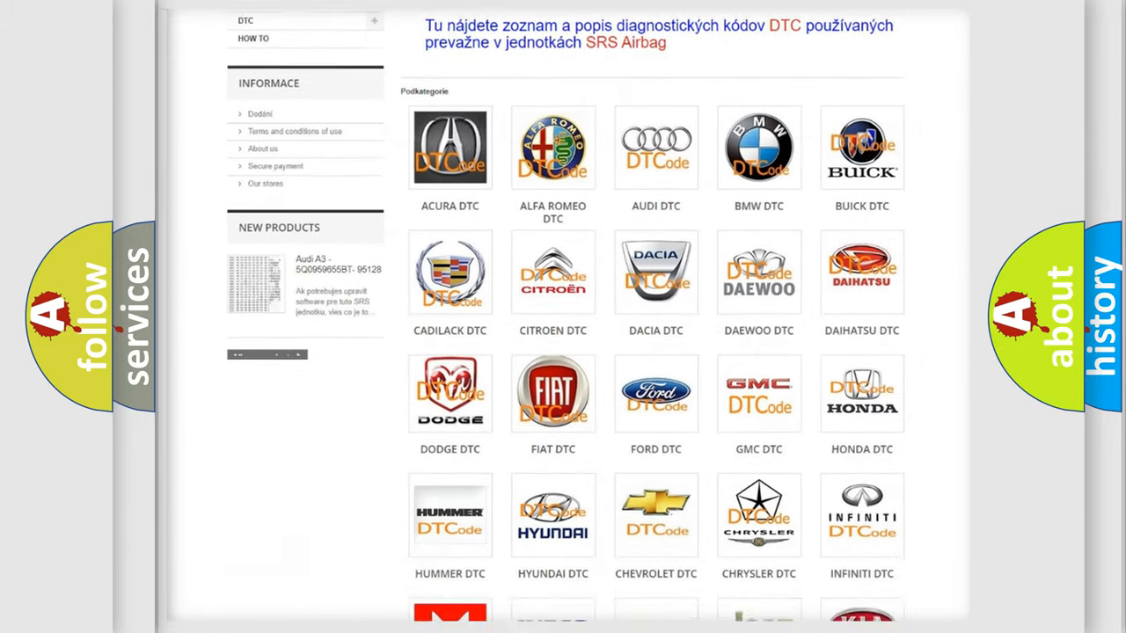
pyautogui.scroll(-3)
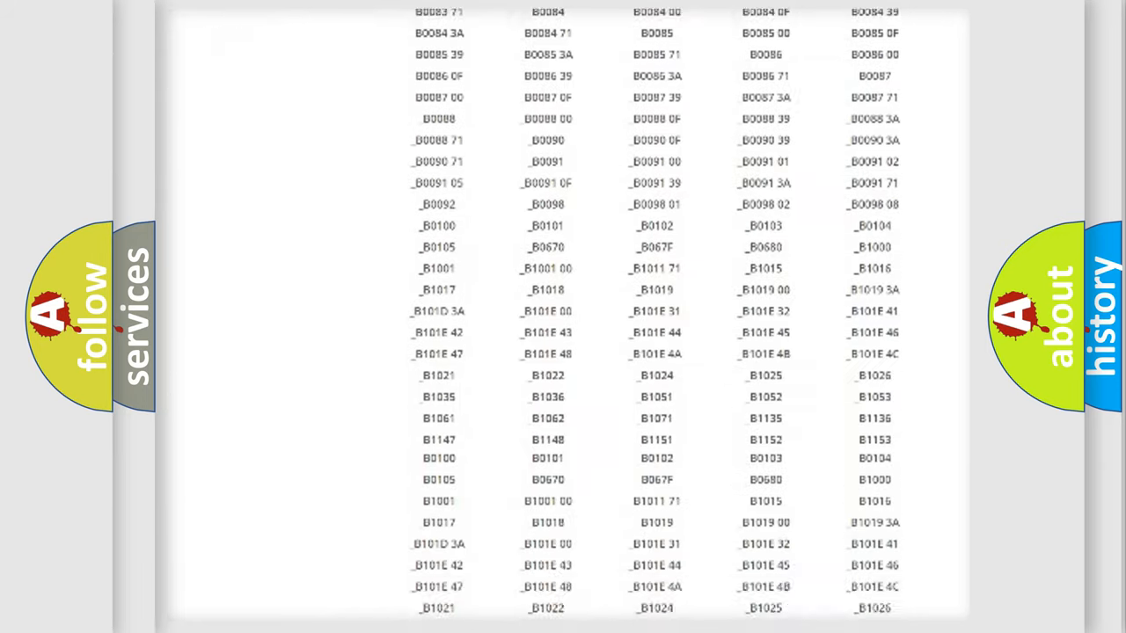
pyautogui.scroll(3)
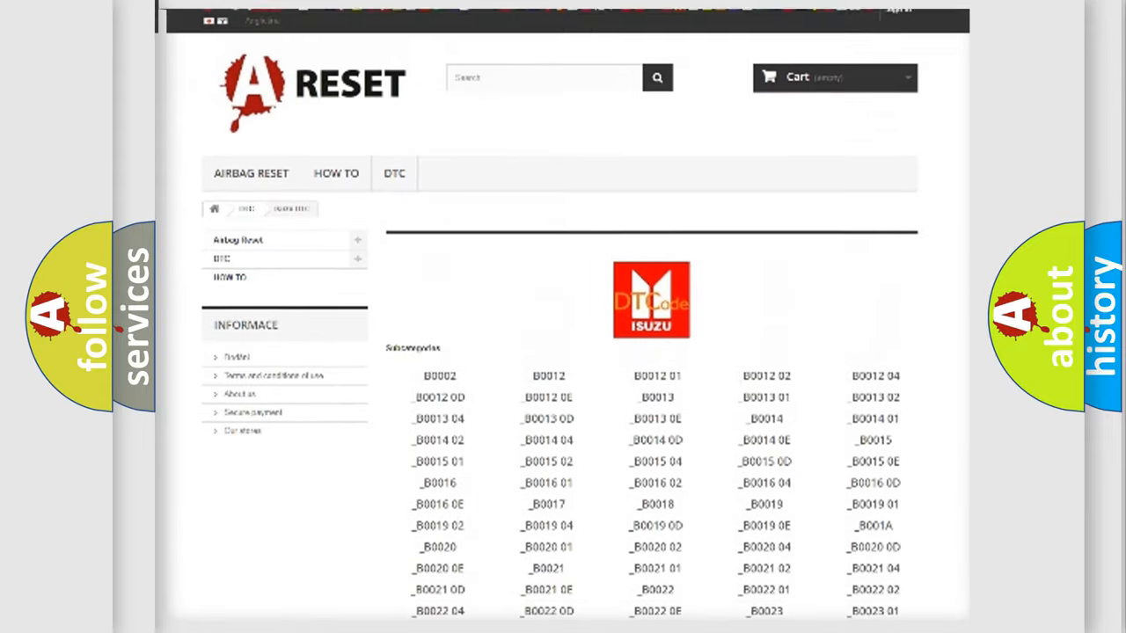